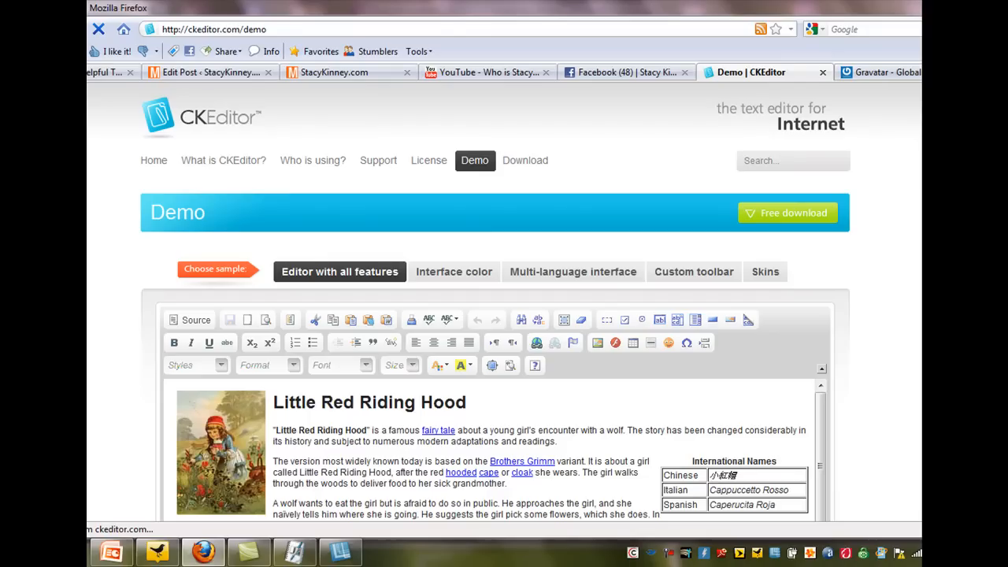
mouse_move(575, 146)
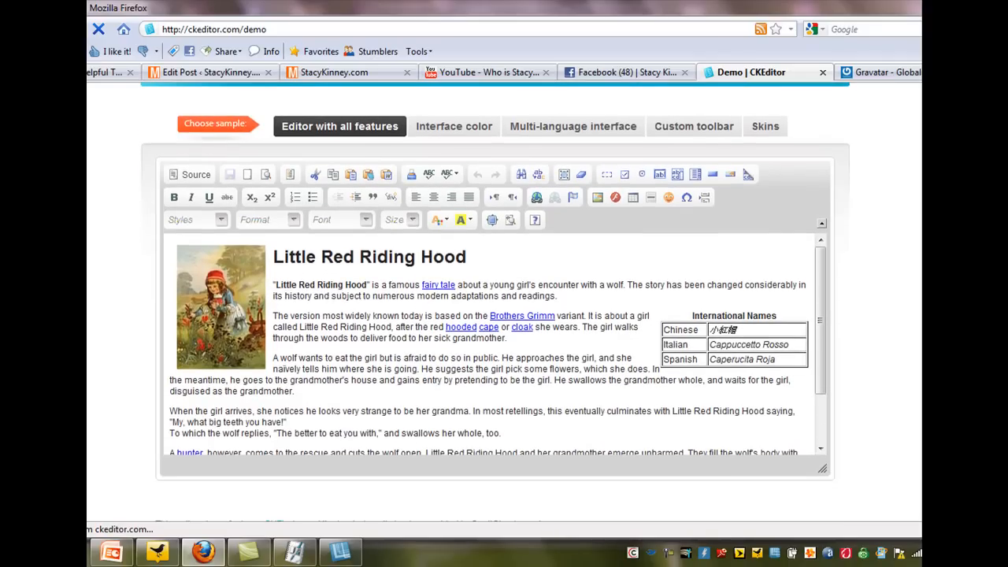
- Select and delete all the Little Red Riding Hood sample text in the demo editor
left_click(328, 331)
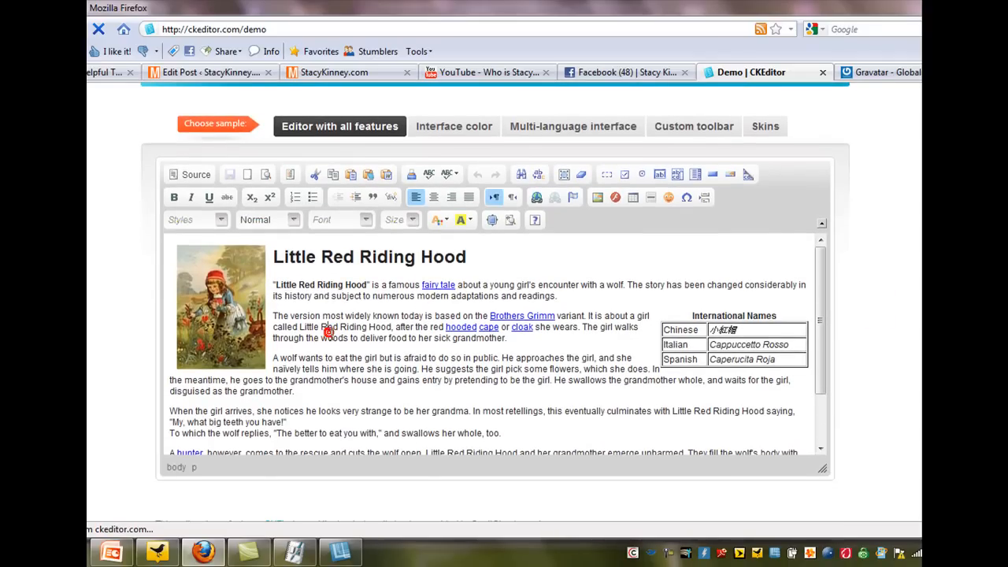
key("ctrl+a")
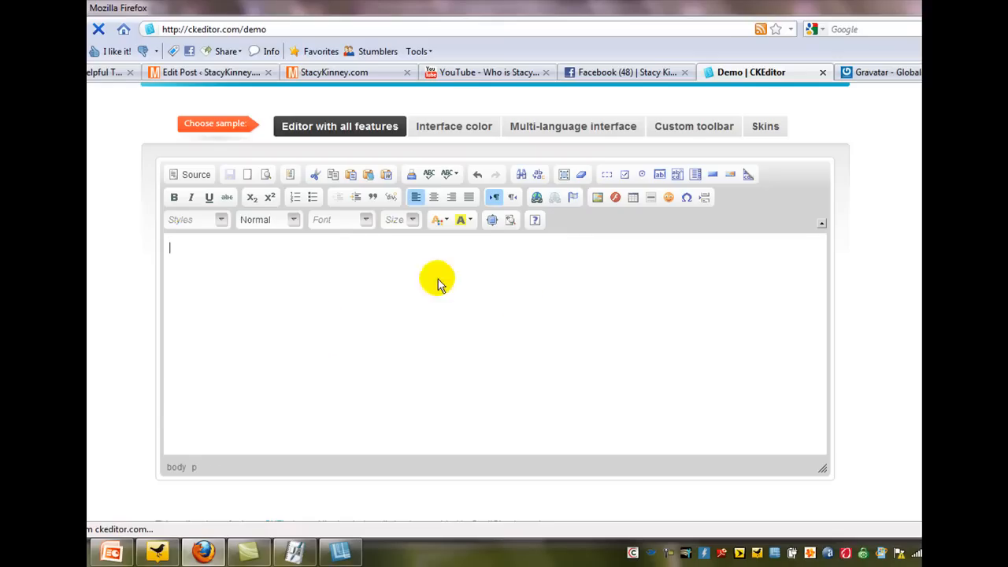
mouse_move(519, 254)
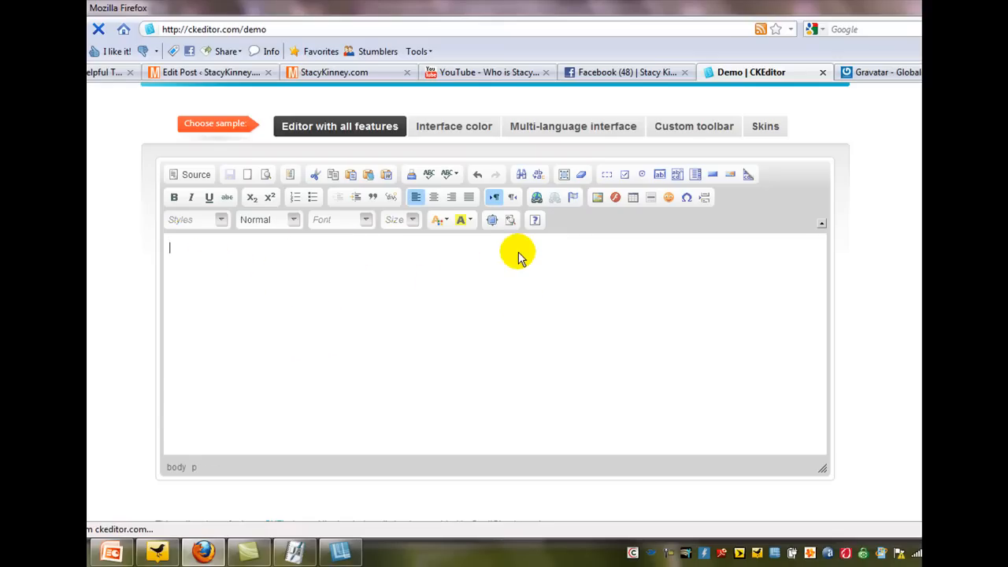
mouse_move(687, 197)
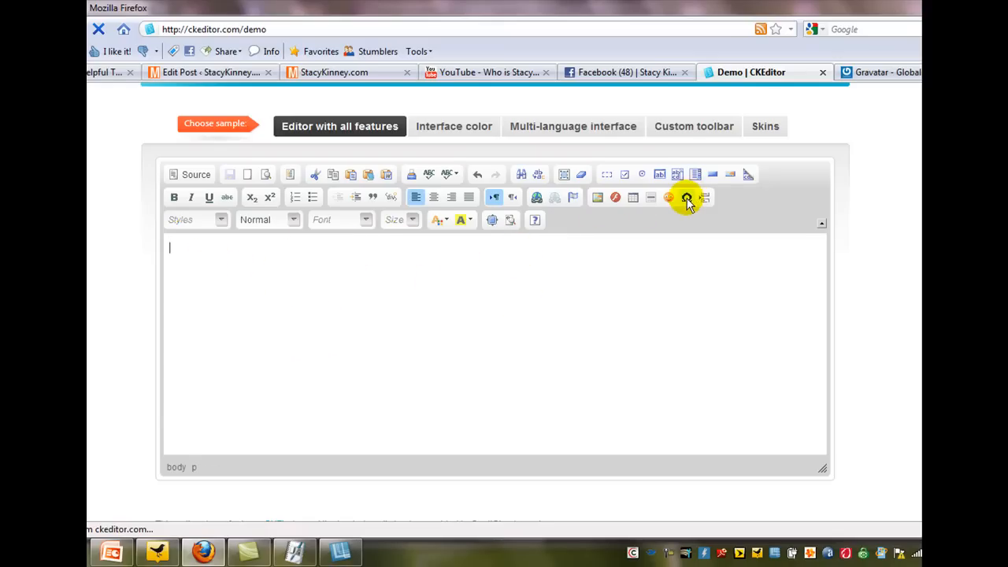
mouse_move(402, 219)
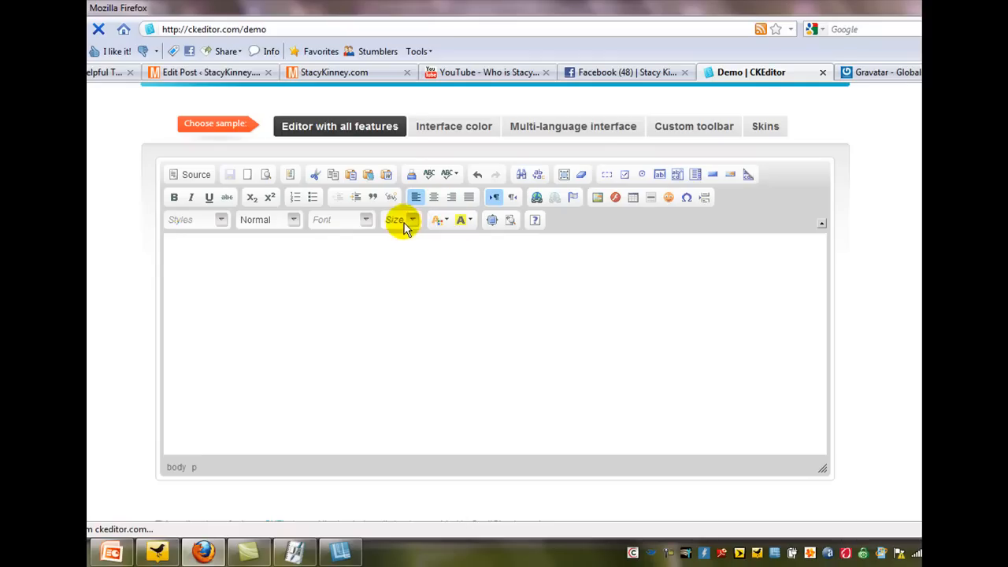
mouse_move(546, 307)
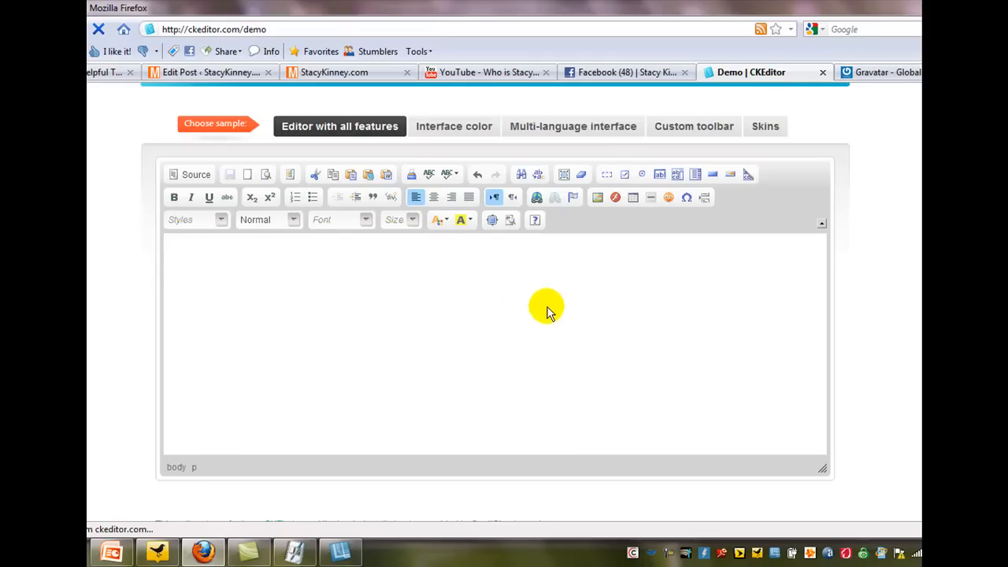
mouse_move(223, 90)
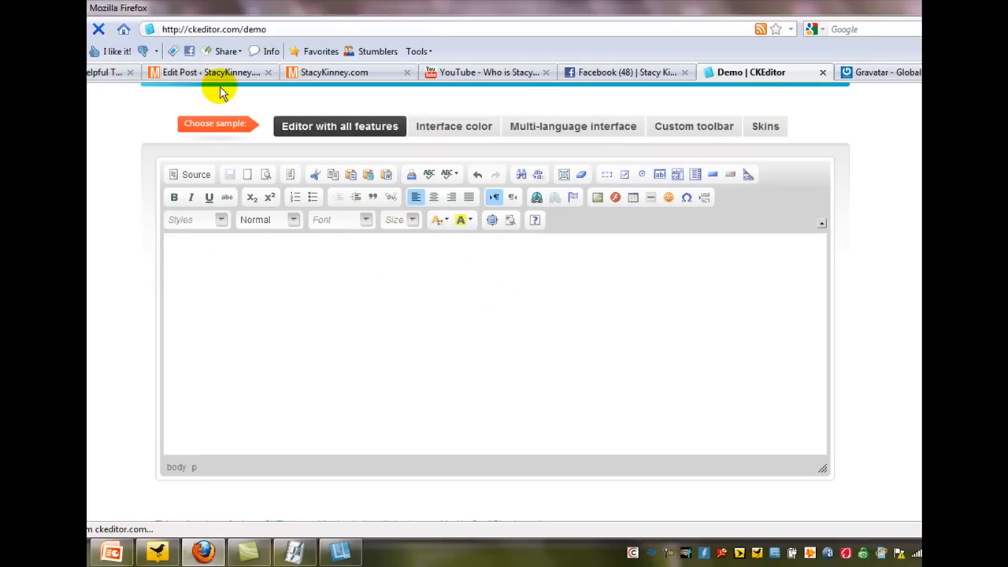
- Colour the 'The Basics Of Video Search Engine Optimization' heading red in the WordPress post
left_click(208, 72)
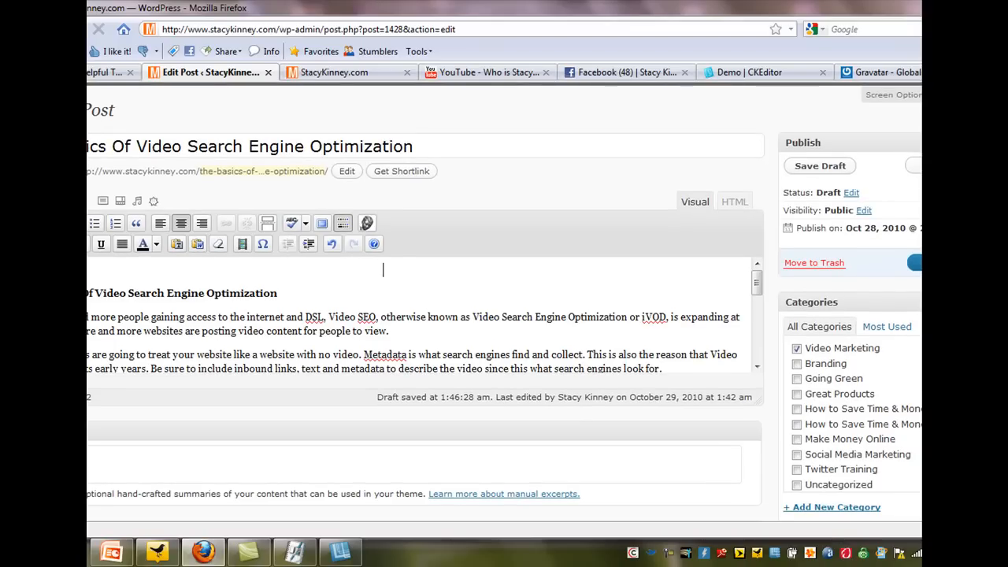
mouse_move(406, 280)
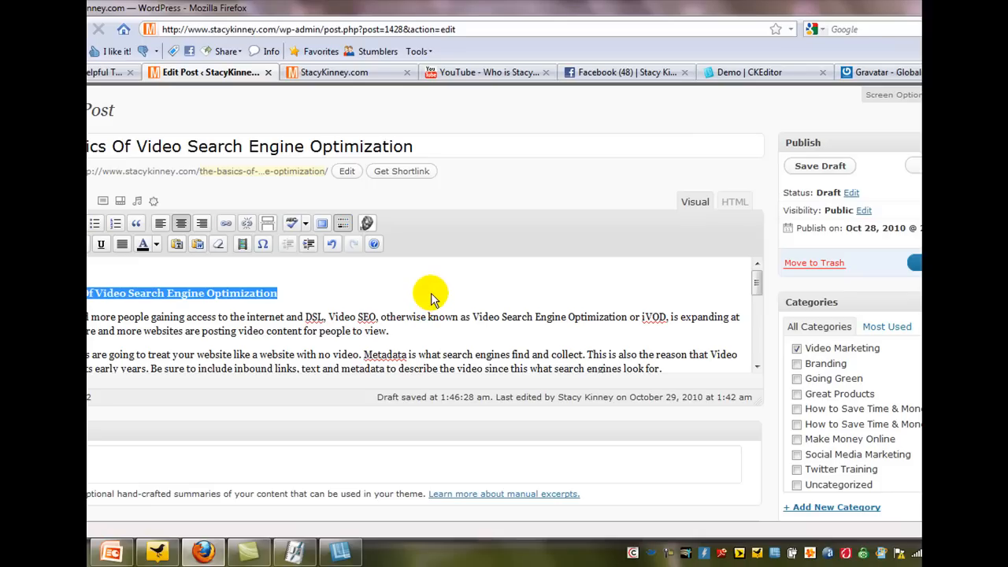
mouse_move(440, 260)
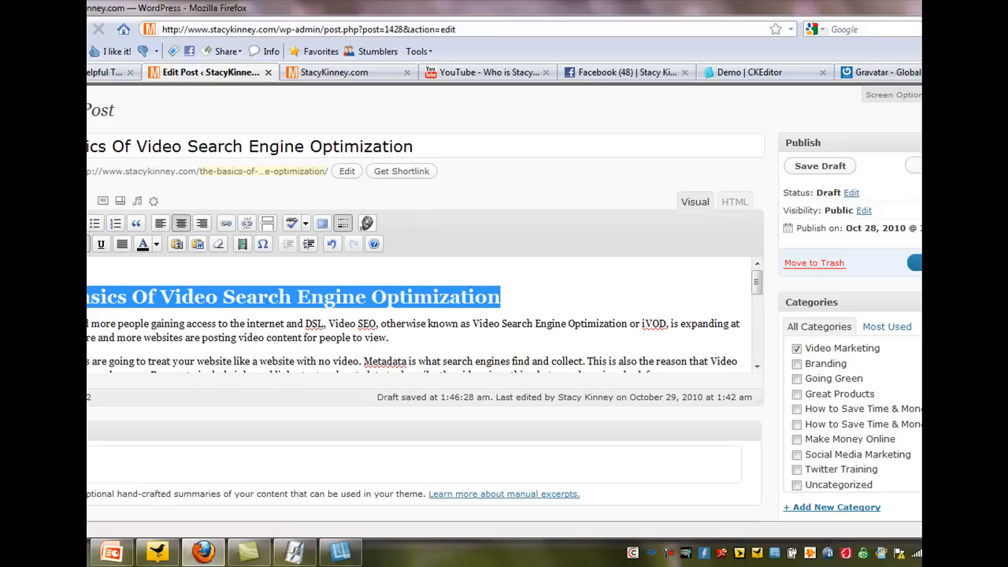
left_click(143, 244)
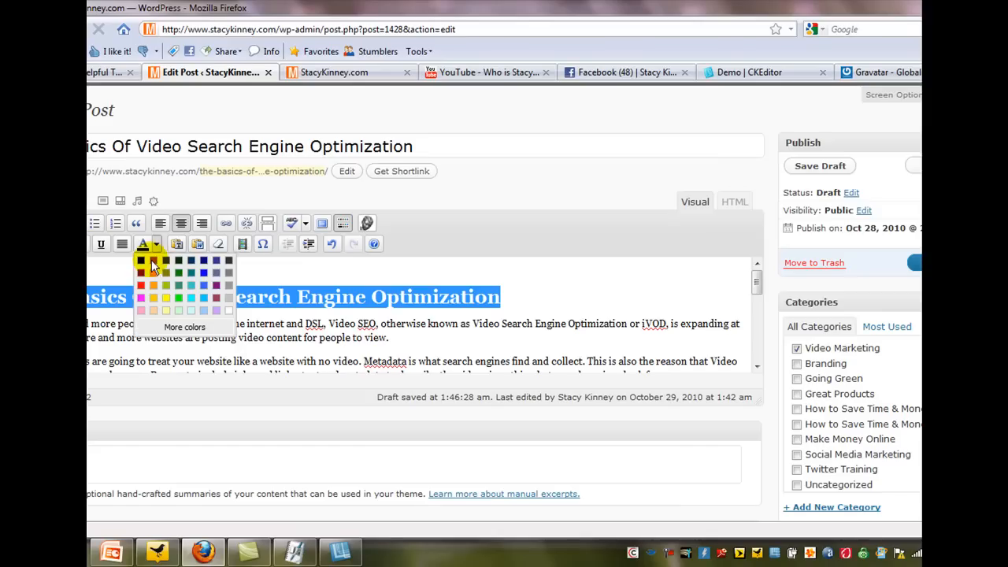
left_click(141, 271)
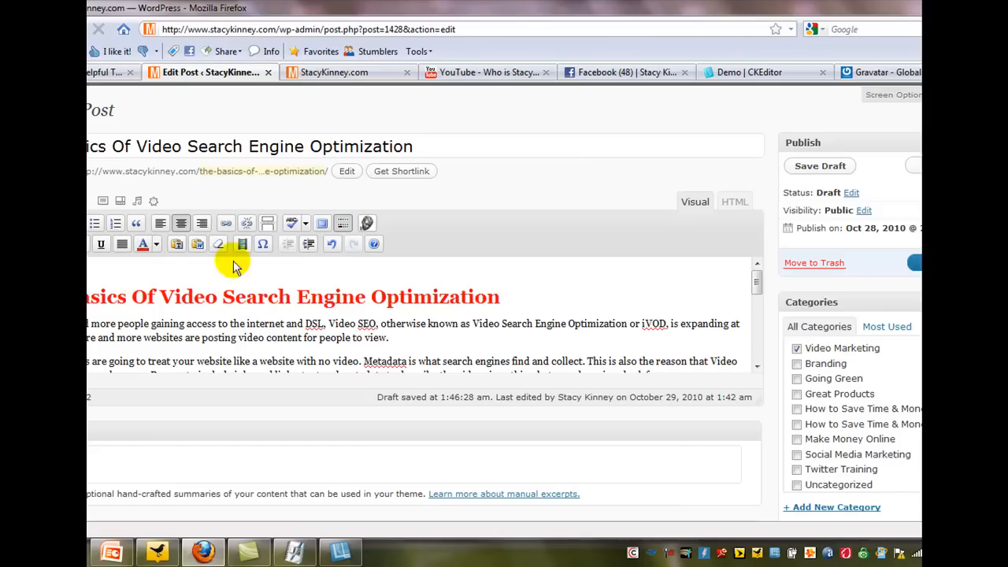
mouse_move(543, 298)
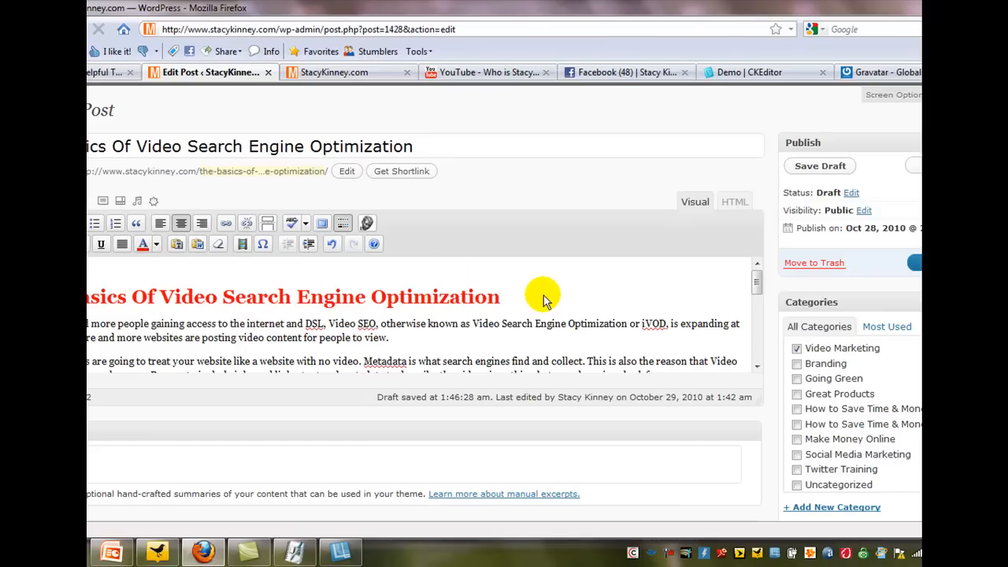
mouse_move(468, 289)
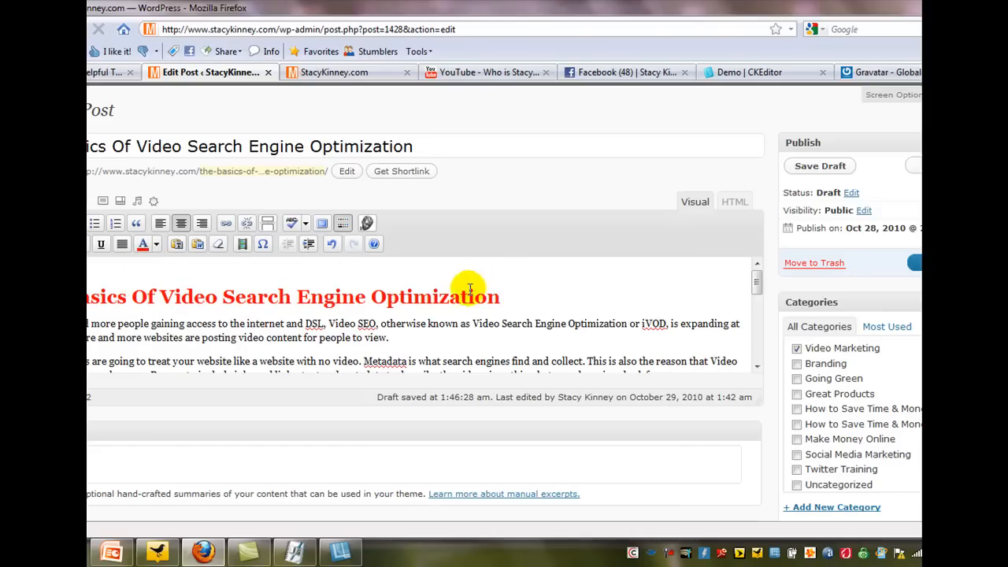
left_click(820, 165)
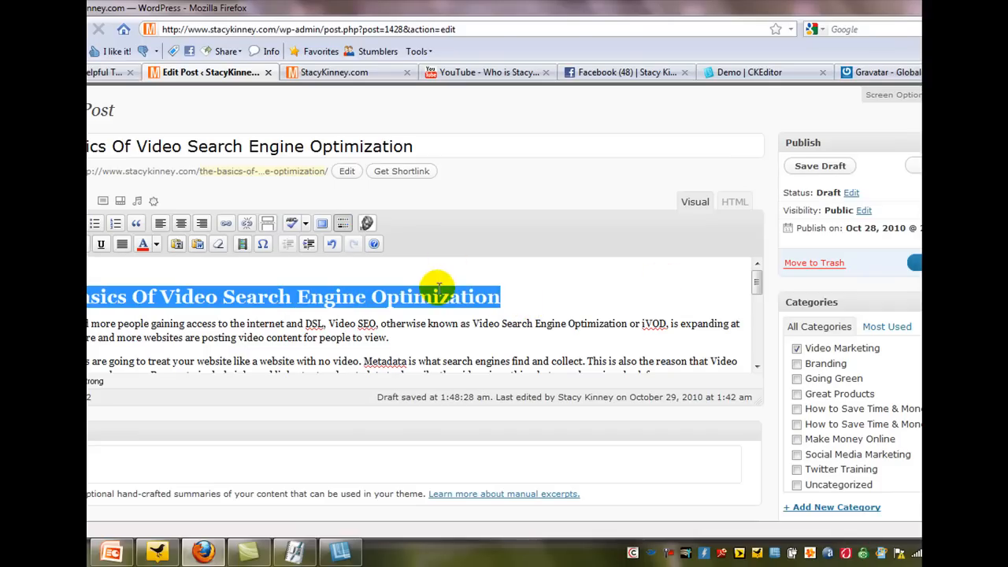
mouse_move(485, 331)
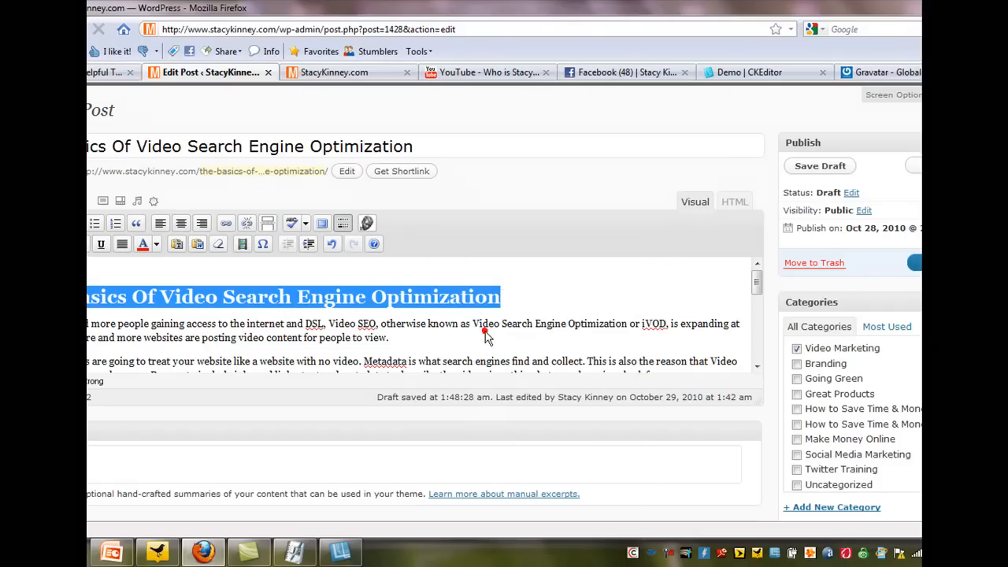
- Set the CKEditor heading font to Comic Sans MS and append the sunglasses smiley
left_click(749, 72)
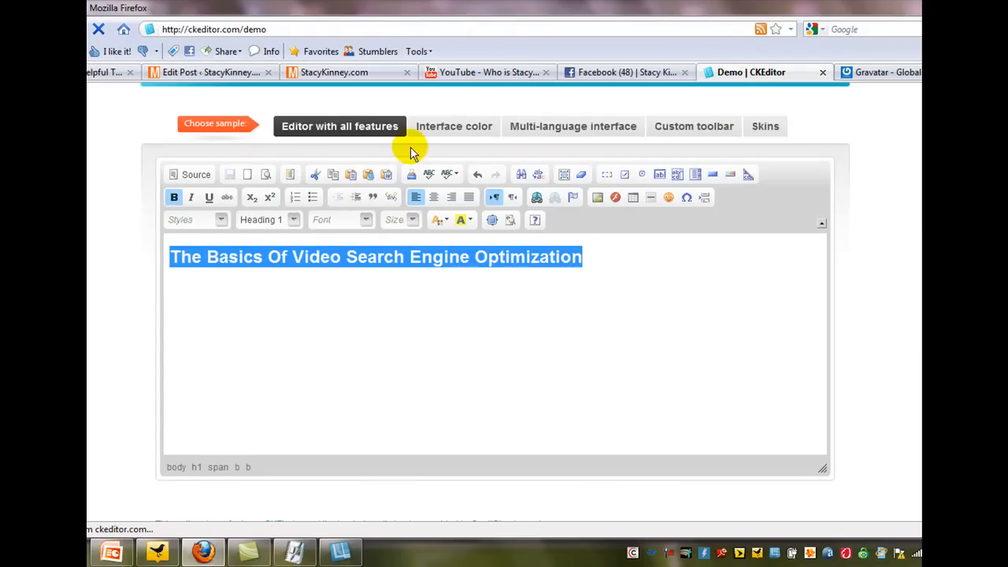
left_click(365, 220)
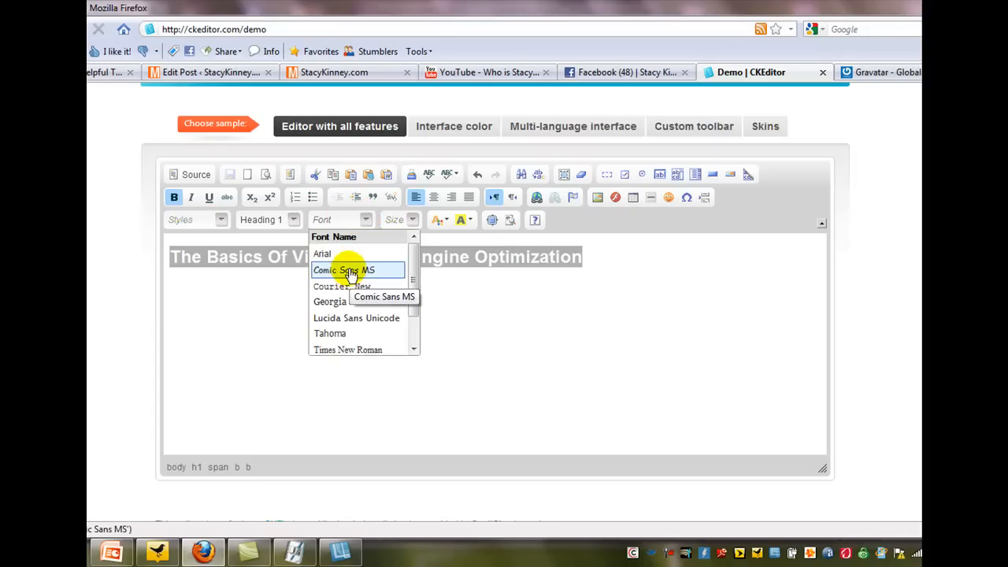
left_click(343, 270)
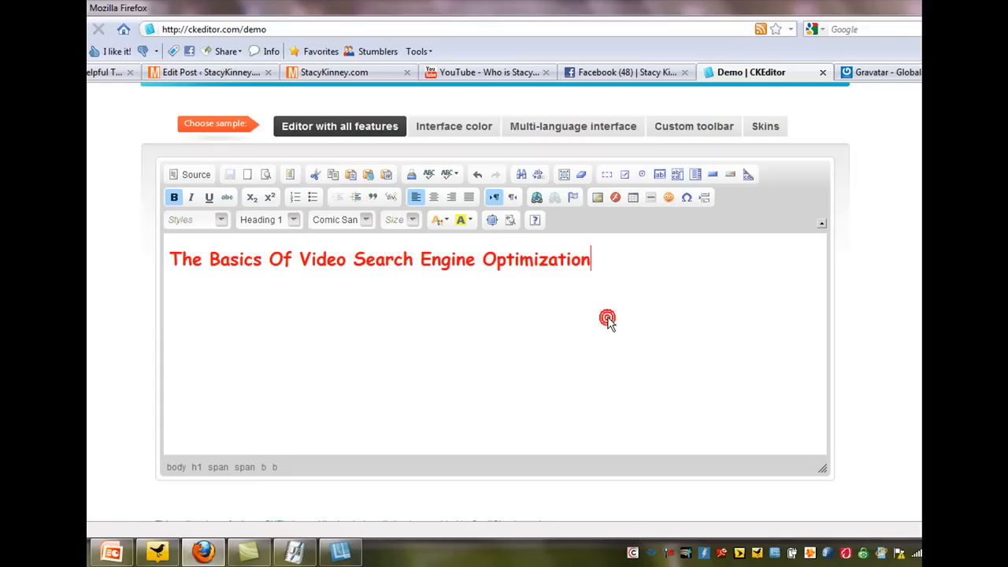
mouse_move(669, 196)
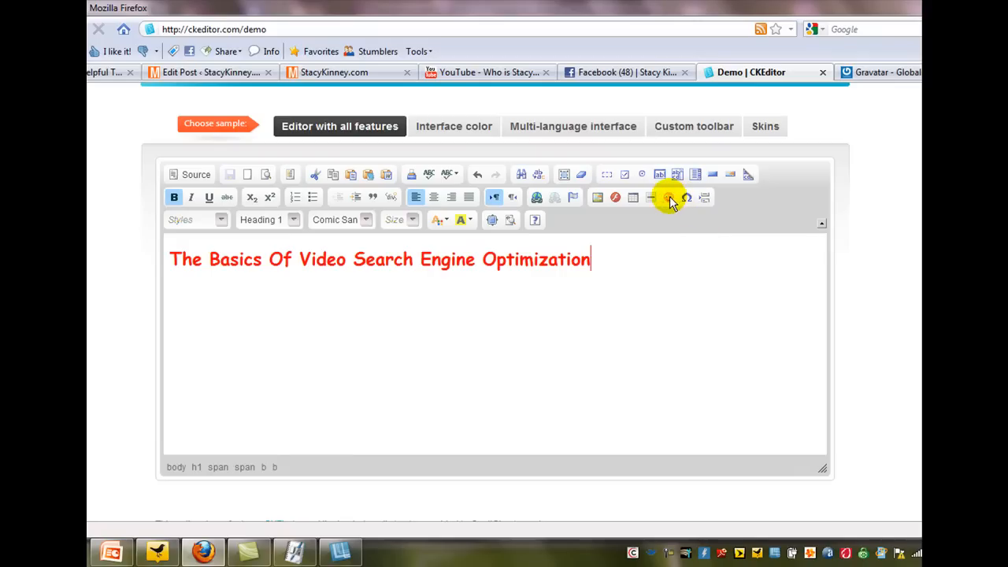
left_click(668, 197)
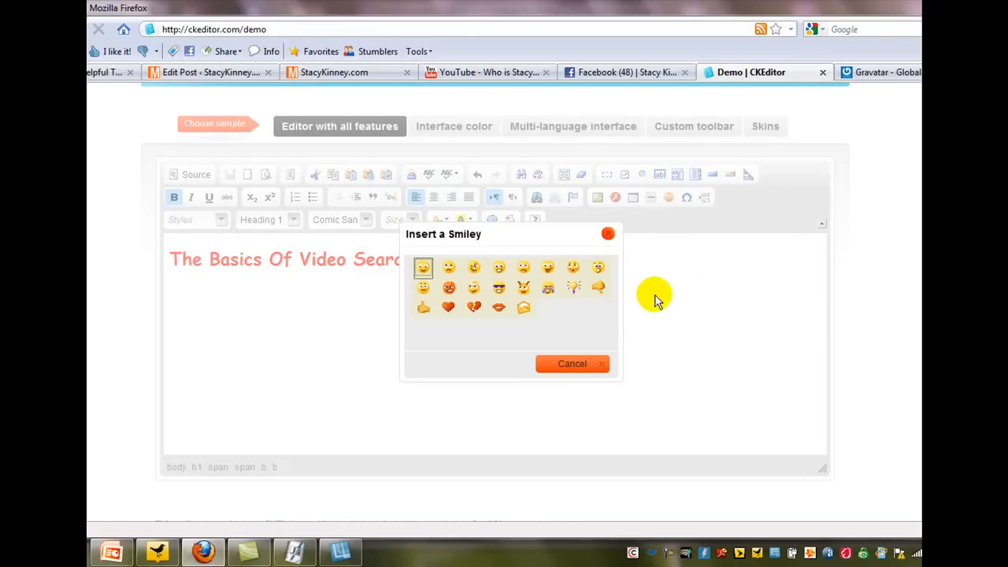
mouse_move(498, 287)
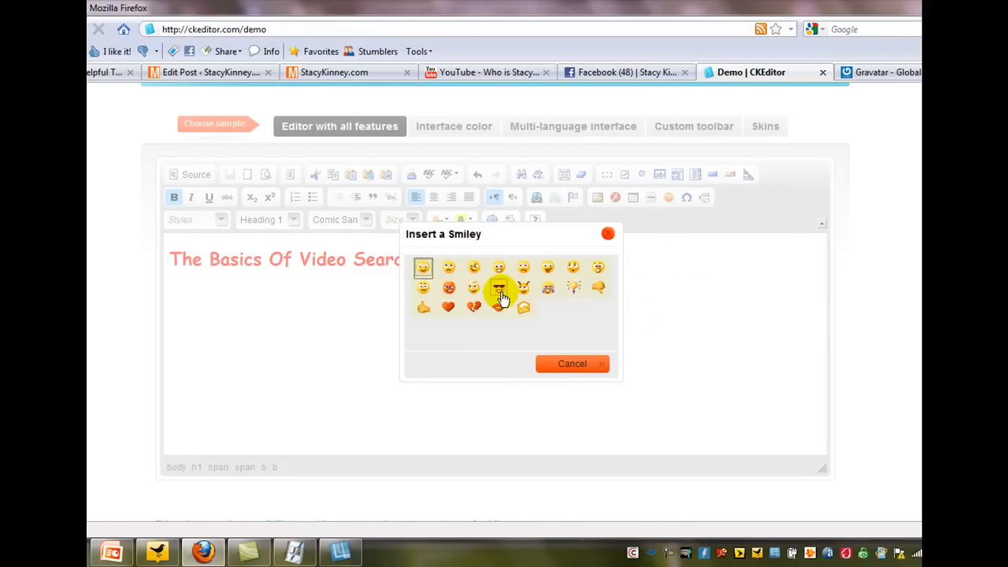
left_click(499, 287)
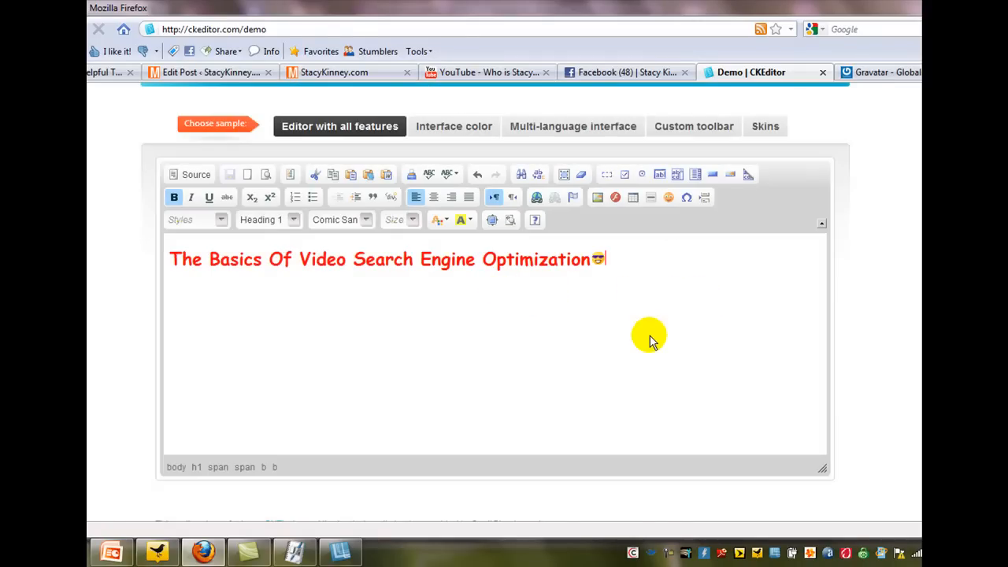
mouse_move(626, 263)
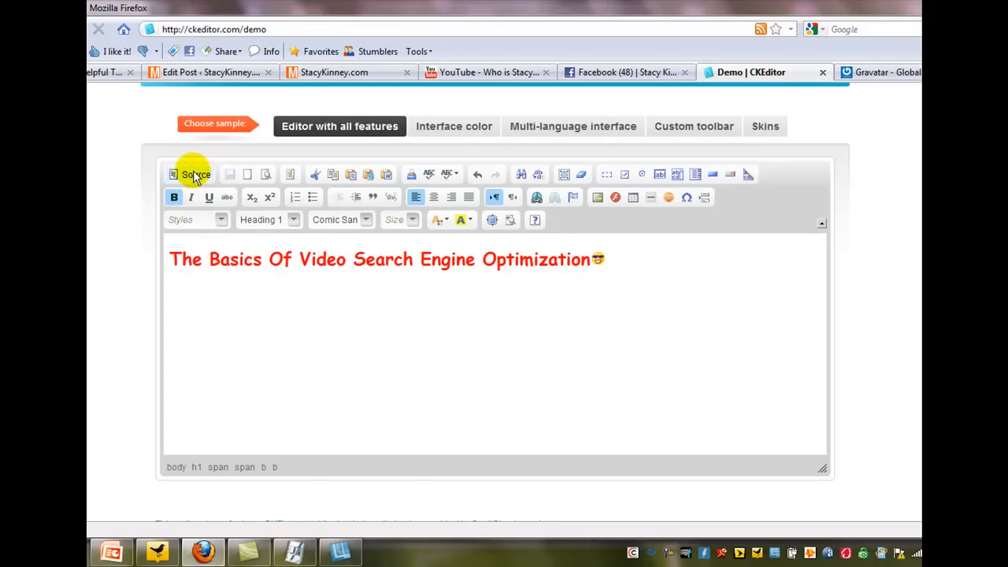
- Show the heading in Source view and copy all of its HTML code
left_click(195, 174)
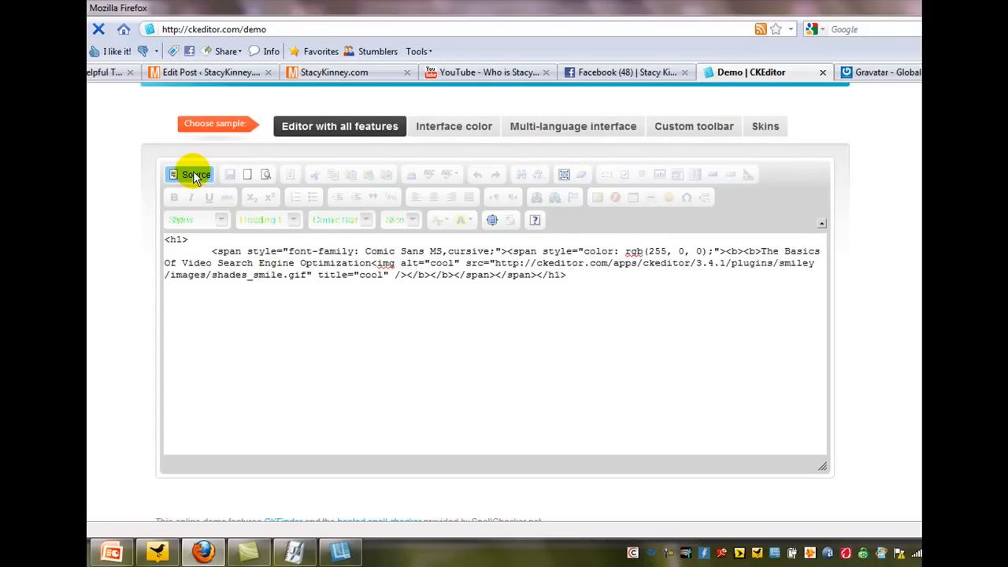
mouse_move(645, 292)
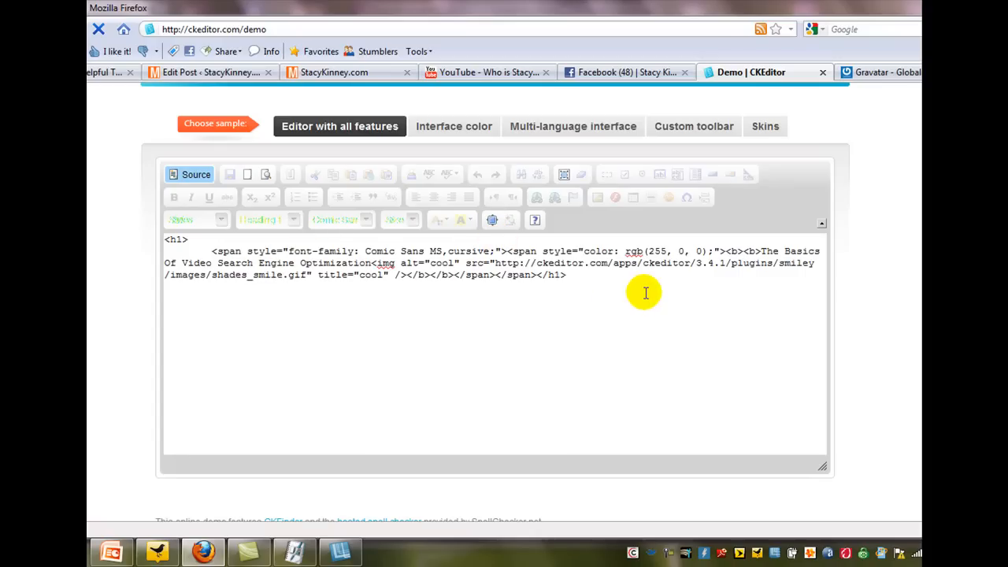
left_click_drag(364, 250, 598, 274)
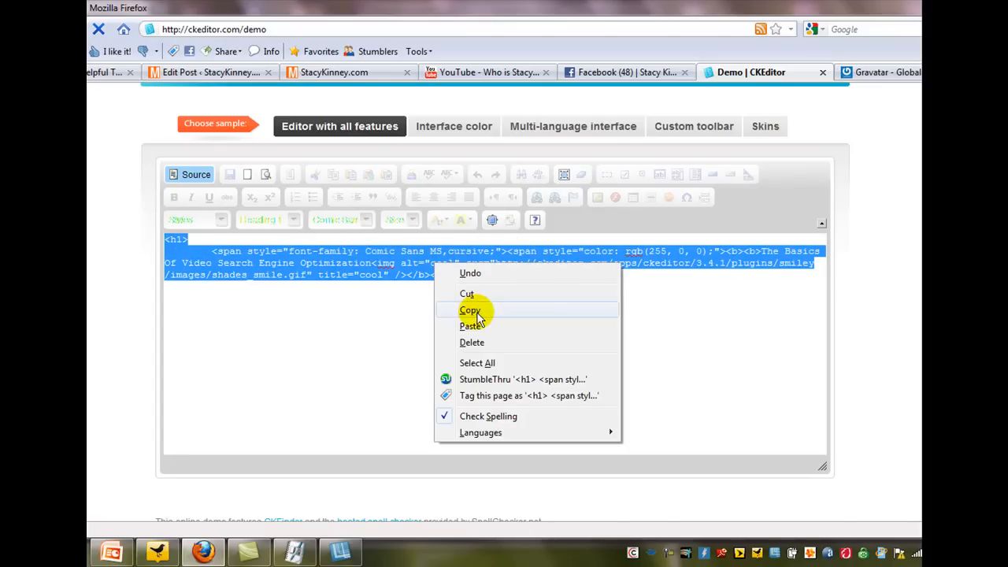
left_click(208, 71)
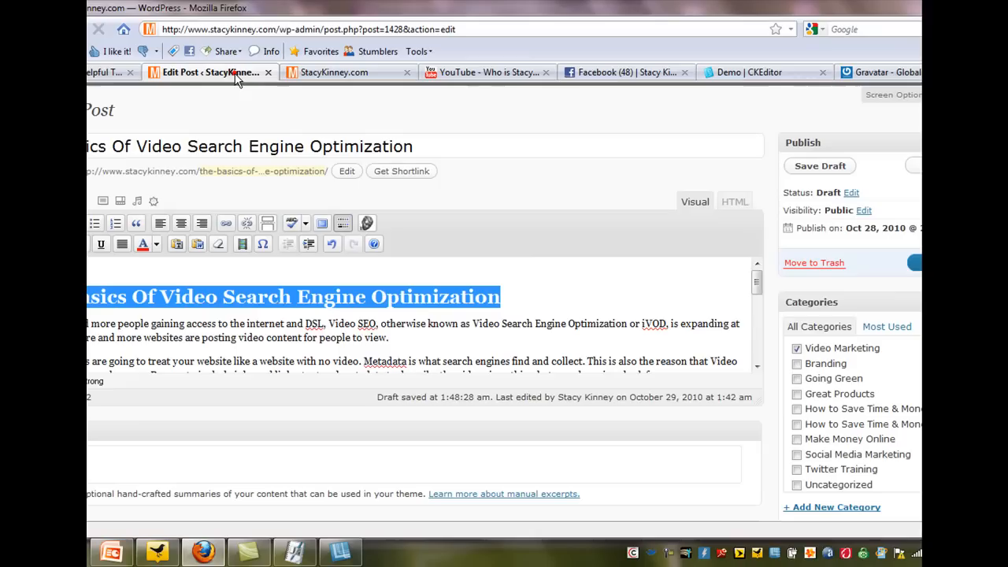
mouse_move(555, 297)
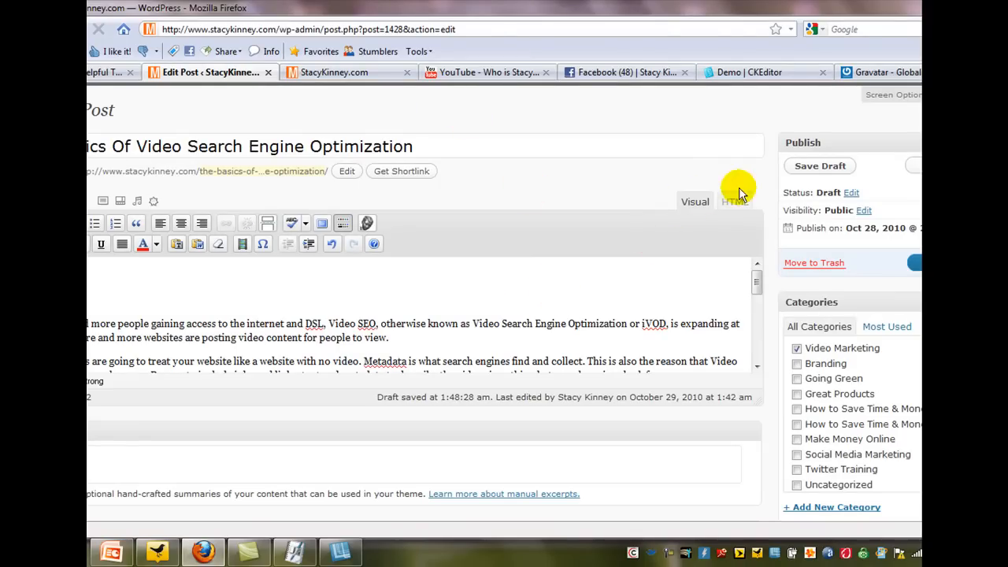
- Paste the copied heading HTML at the top of the post's HTML view, then return to Visual
left_click(733, 202)
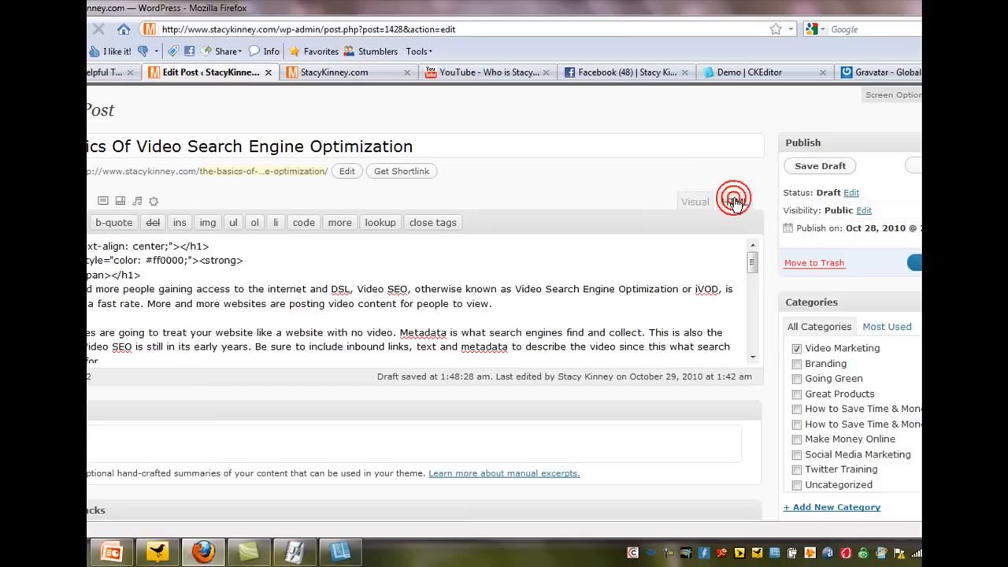
left_click(734, 202)
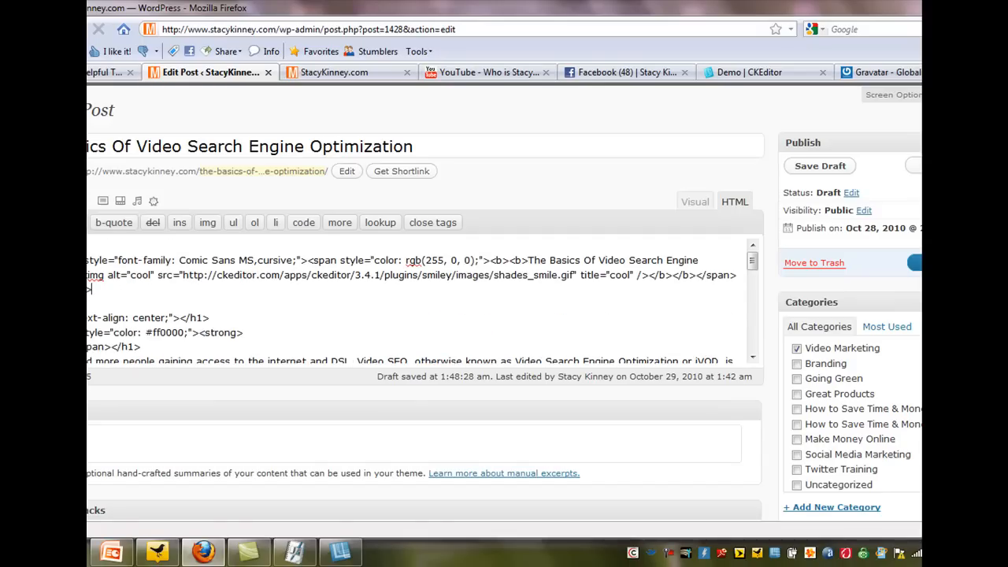
left_click(819, 166)
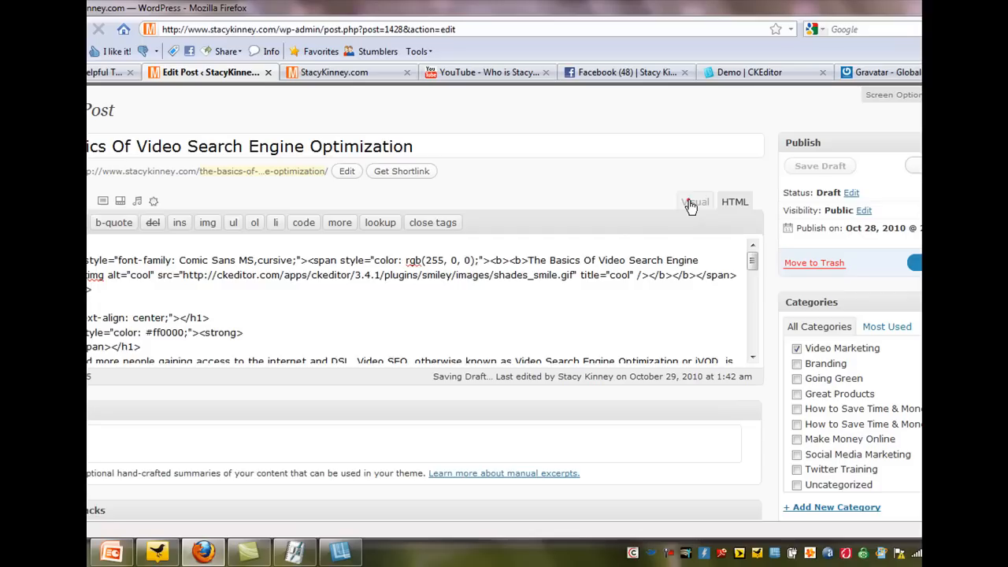
left_click(694, 201)
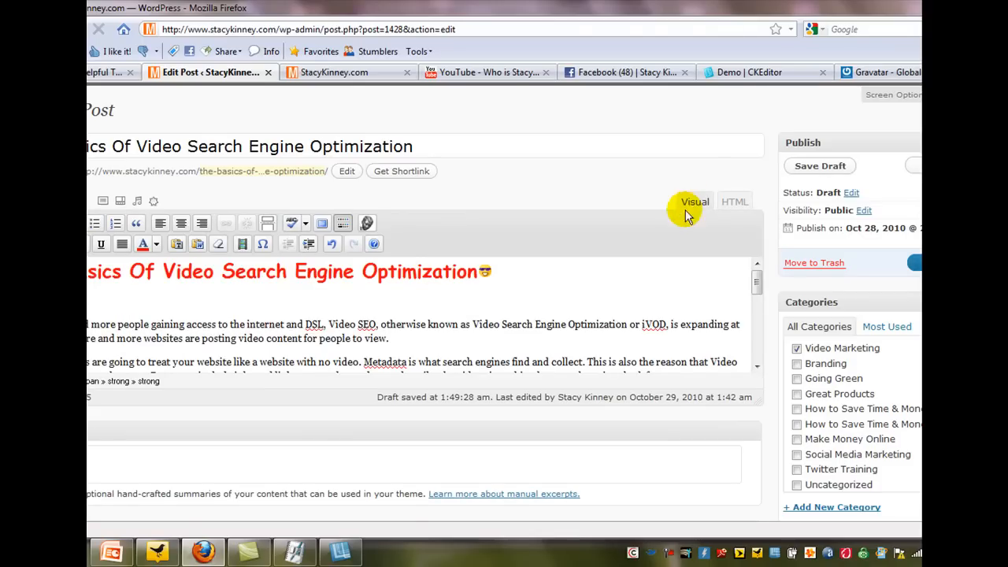
mouse_move(254, 281)
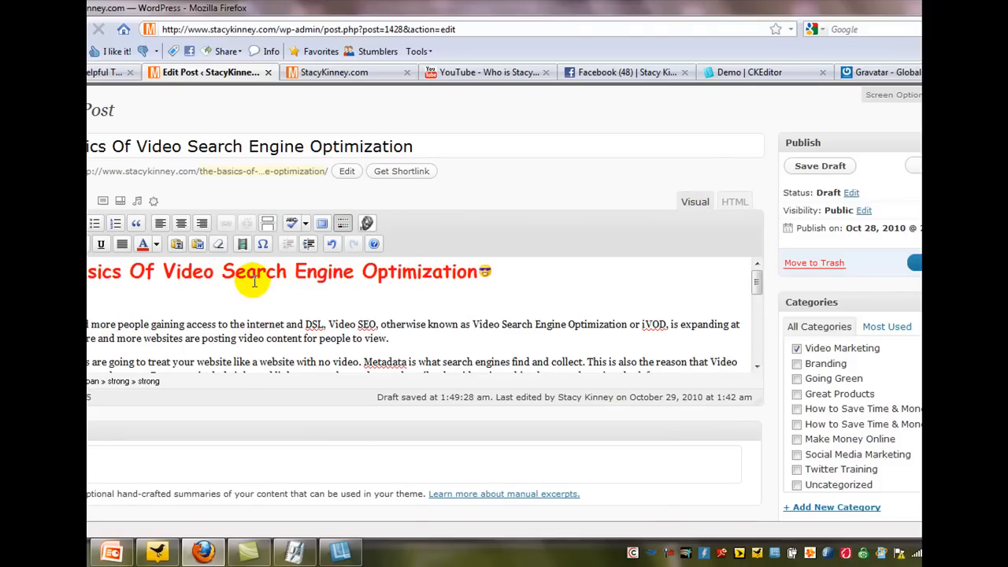
mouse_move(484, 282)
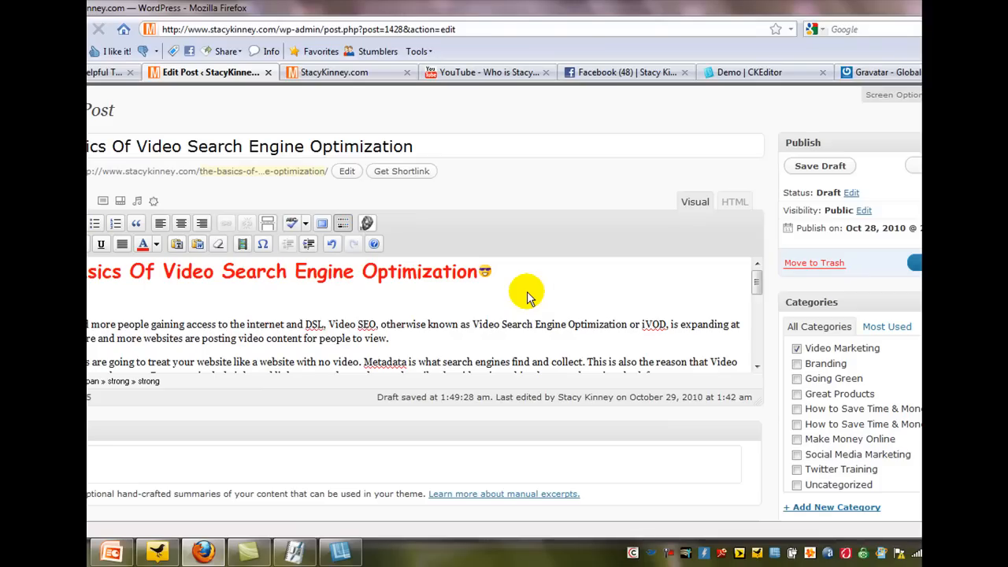
mouse_move(518, 296)
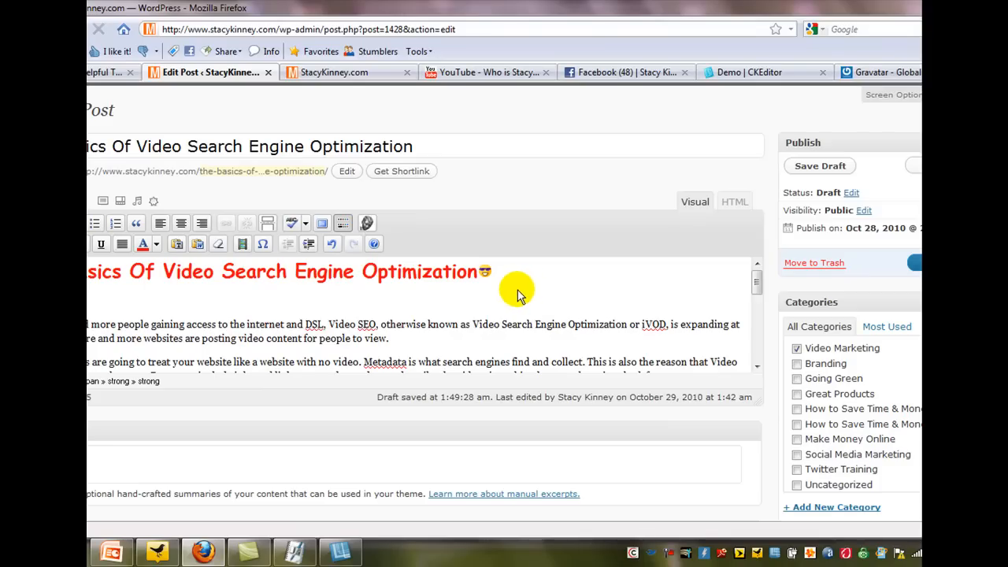
- Switch back to the Demo | CKEditor tab displaying the heading's HTML source
left_click(750, 72)
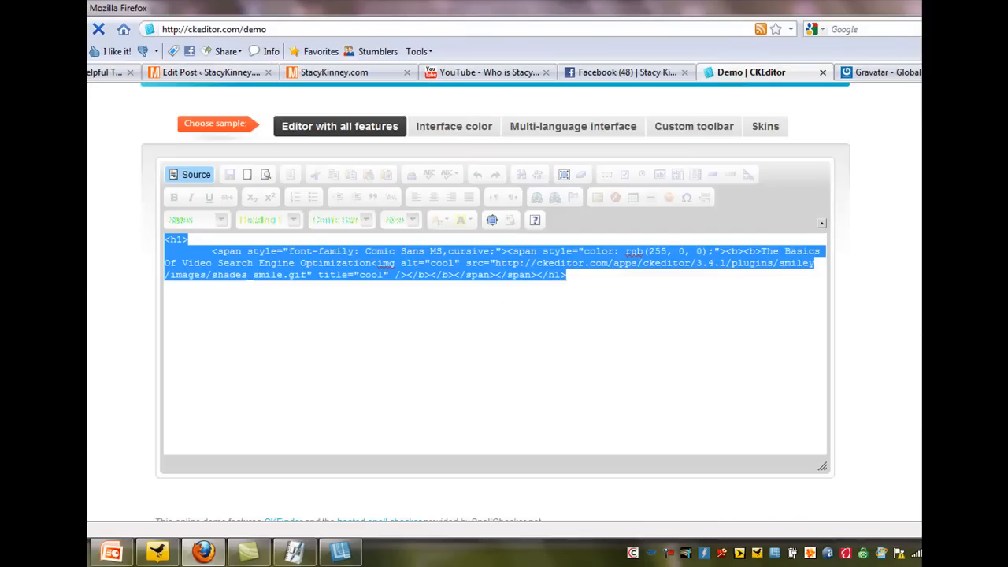
mouse_move(479, 405)
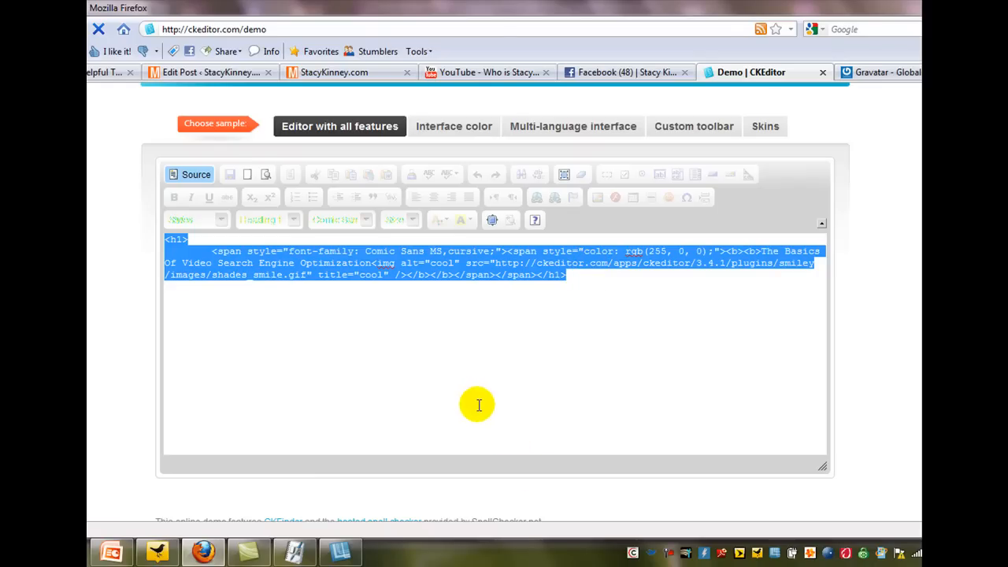
mouse_move(586, 415)
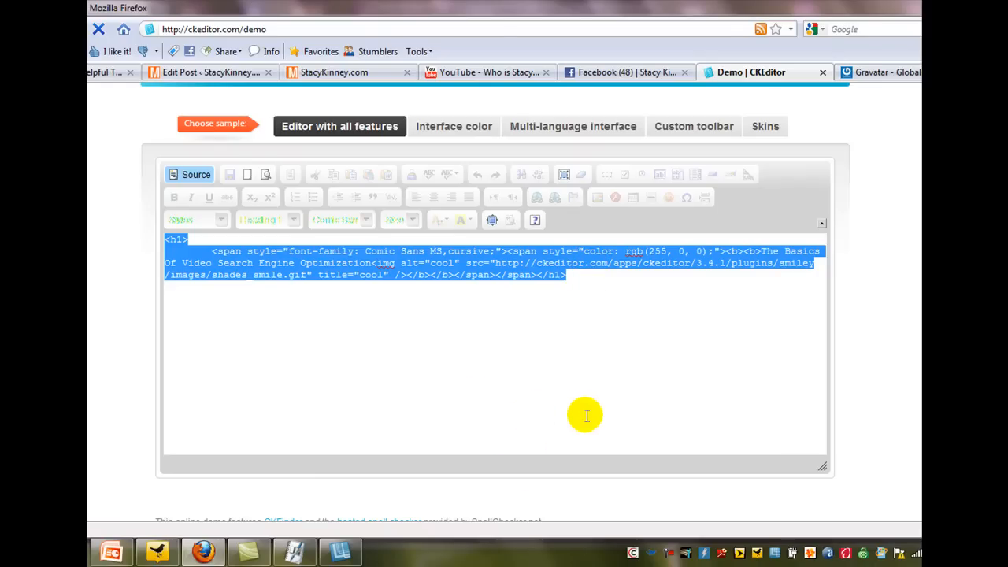
mouse_move(591, 404)
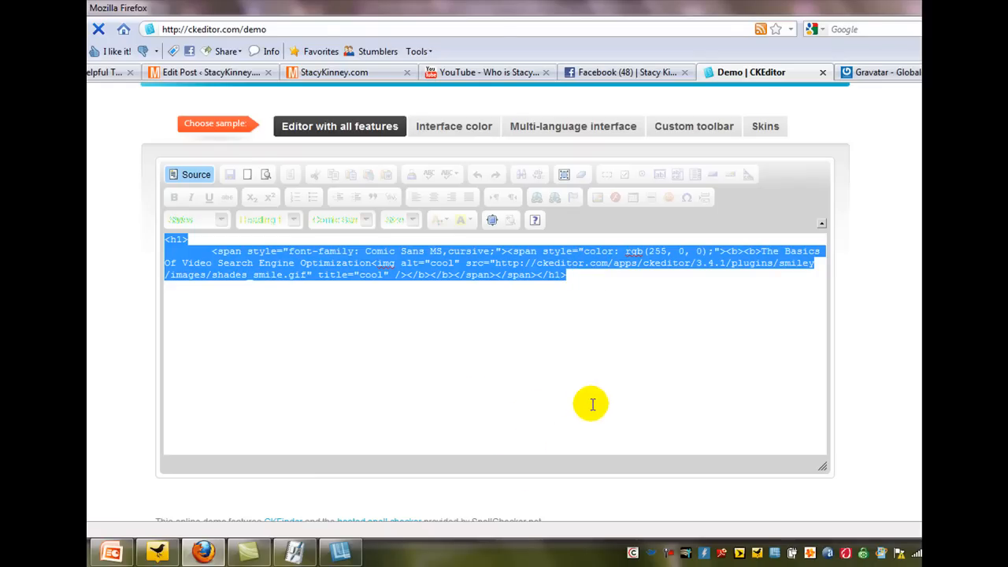